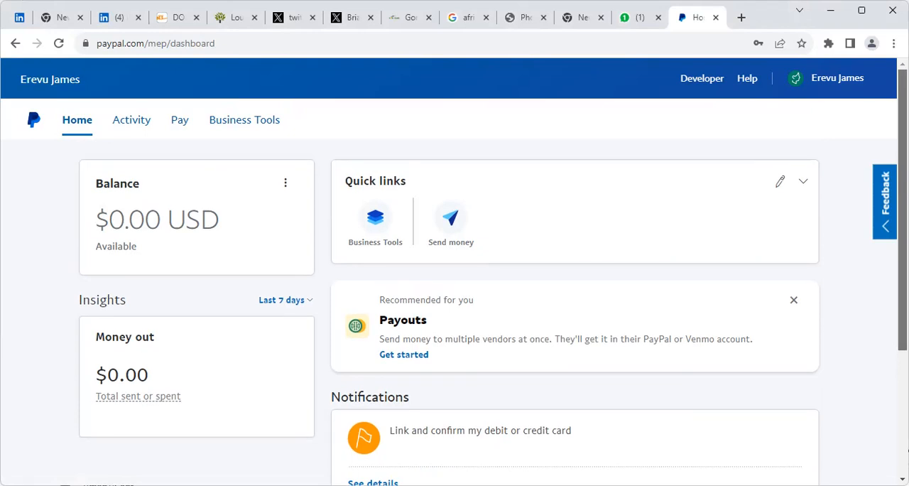
# Step: Log out of the business account via the account name menu at top right
pyautogui.click(837, 78)
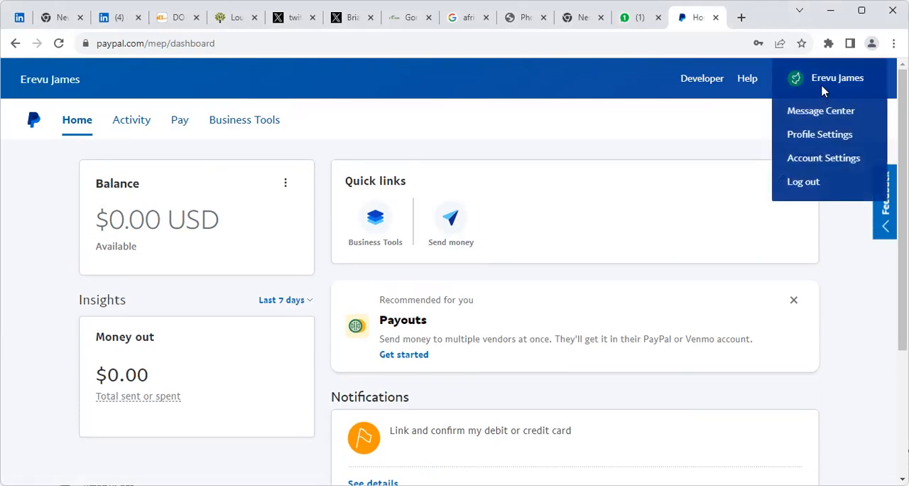
pyautogui.moveTo(803, 174)
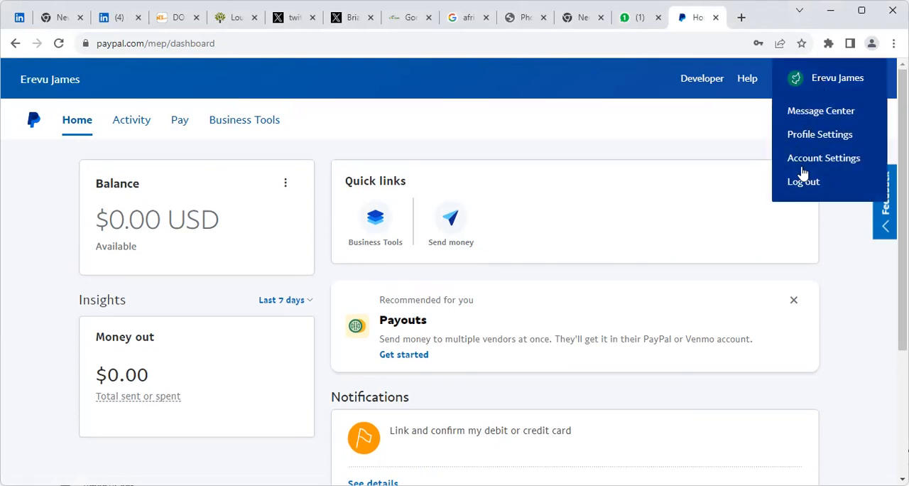
pyautogui.moveTo(804, 182)
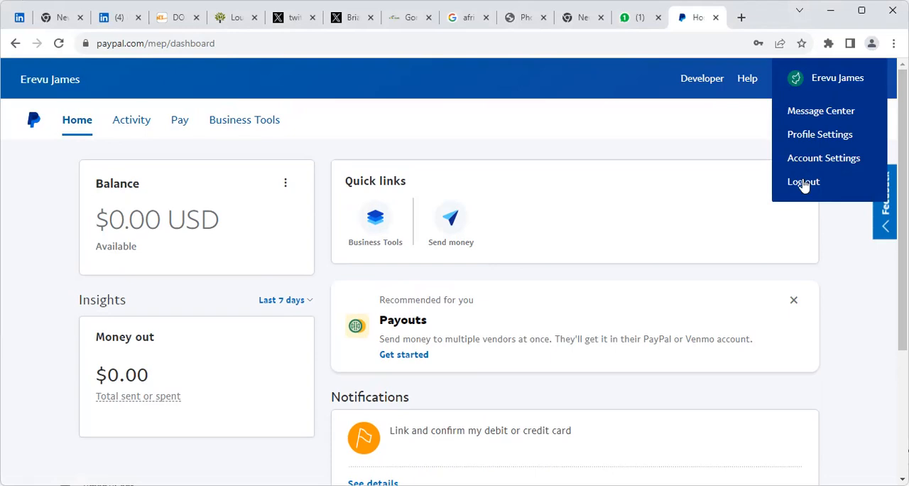
pyautogui.click(804, 182)
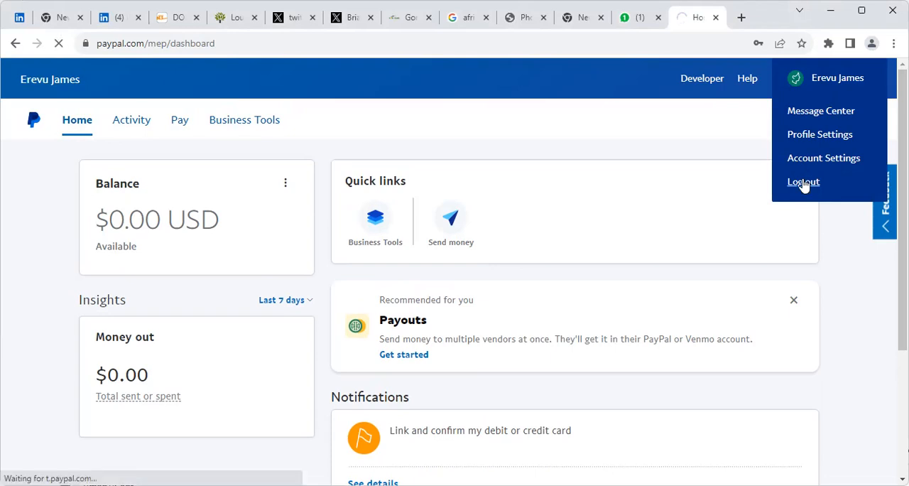
pyautogui.click(803, 182)
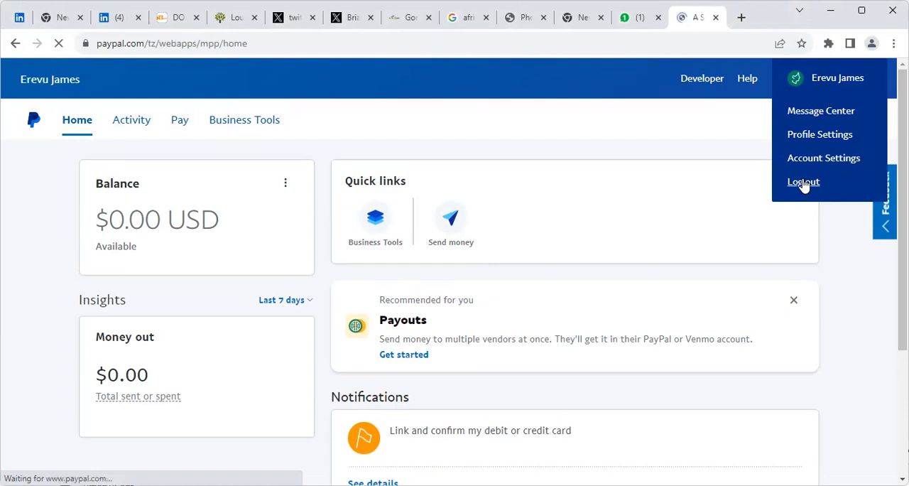
# Step: Go to Log In from the public home page and submit the saved email and password
pyautogui.click(803, 181)
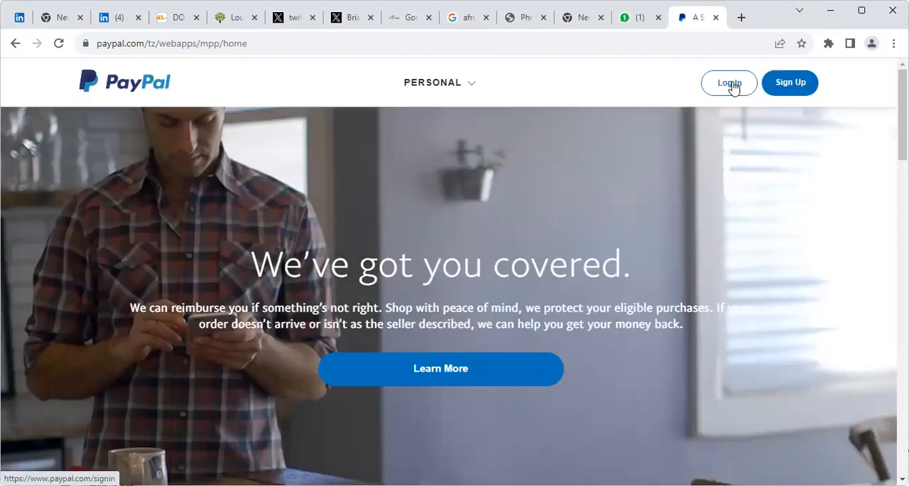
pyautogui.moveTo(787, 105)
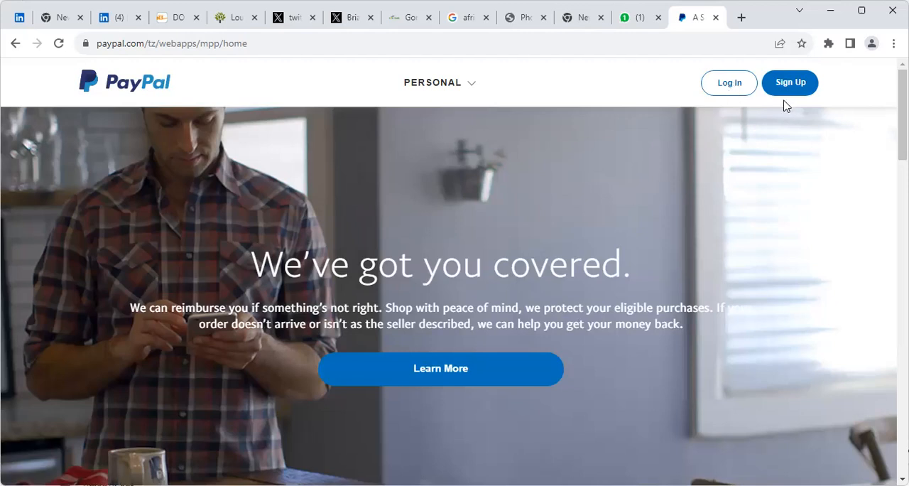
pyautogui.moveTo(728, 82)
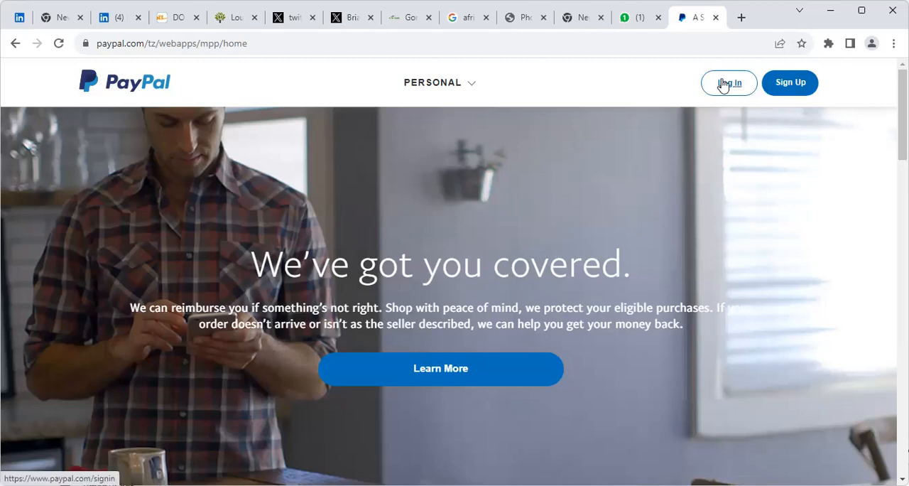
pyautogui.click(729, 82)
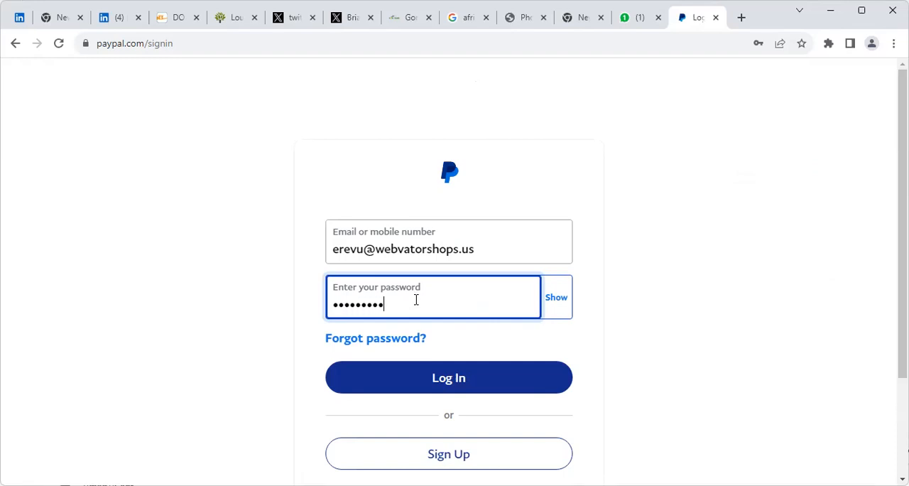
pyautogui.click(449, 378)
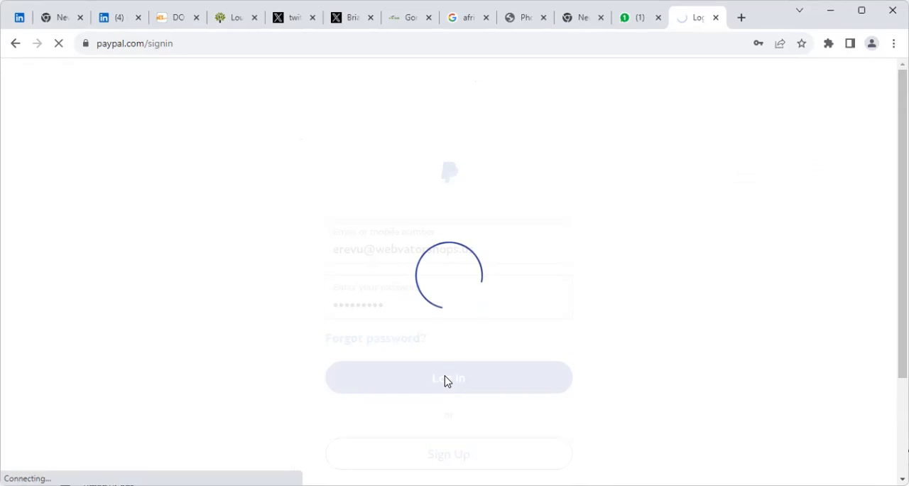
pyautogui.click(448, 378)
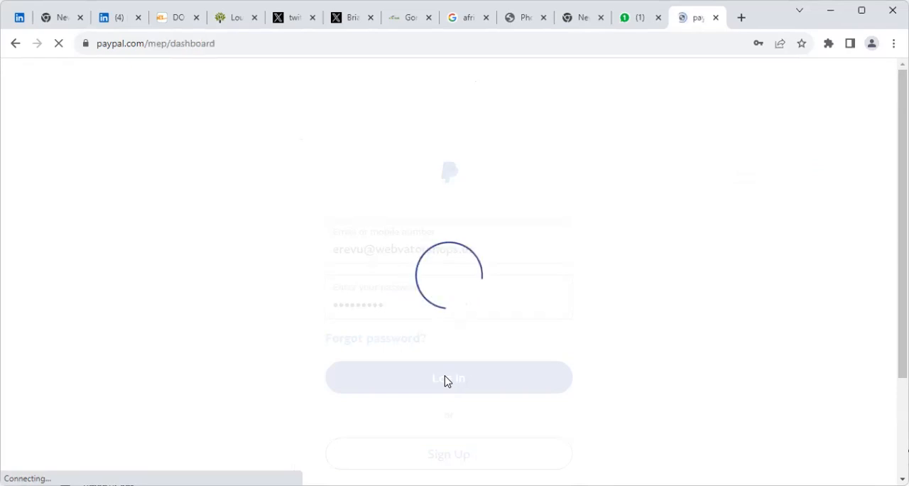
# Step: Let the dashboard load after sign-in and reveal the account menu at top right
pyautogui.click(449, 378)
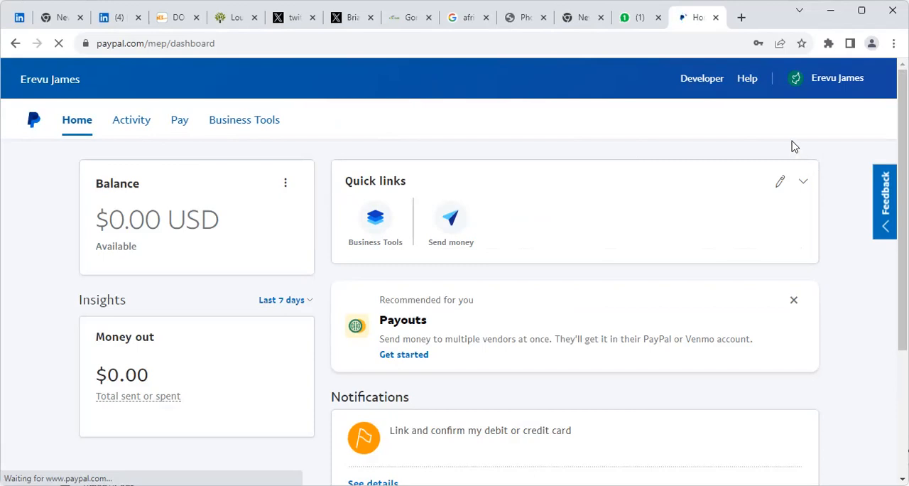
pyautogui.moveTo(619, 115)
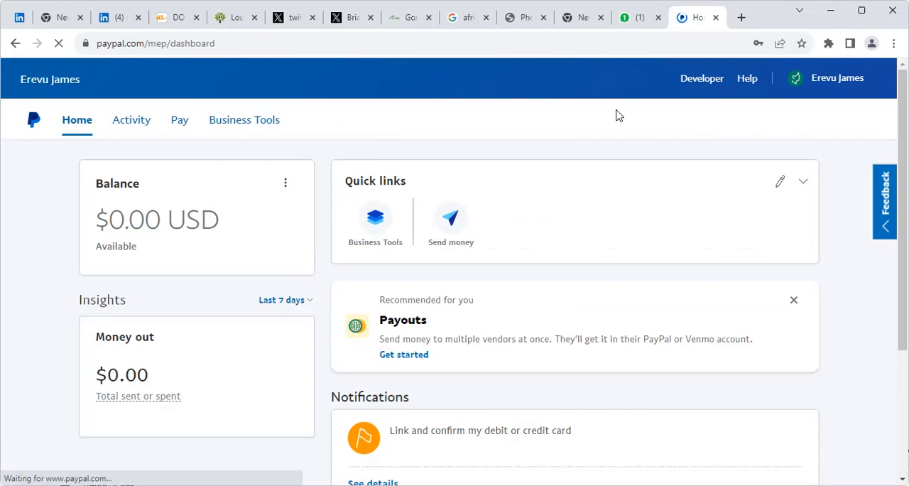
pyautogui.moveTo(804, 100)
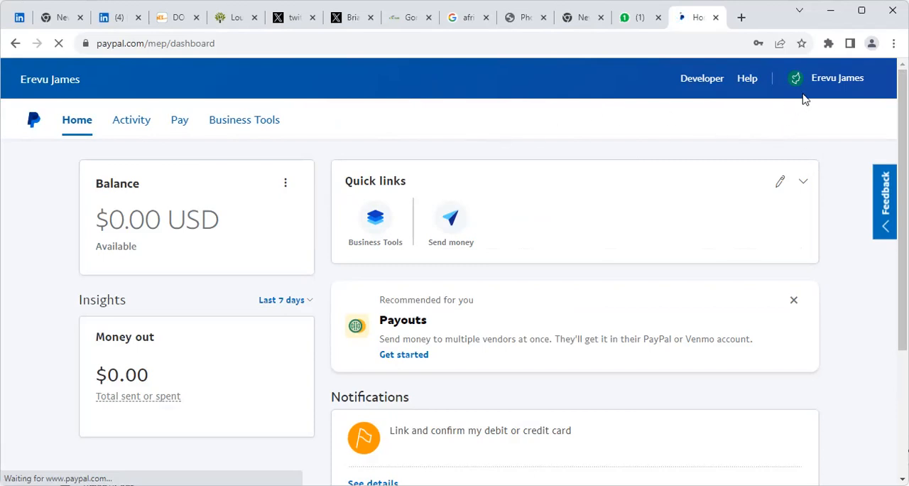
pyautogui.click(837, 79)
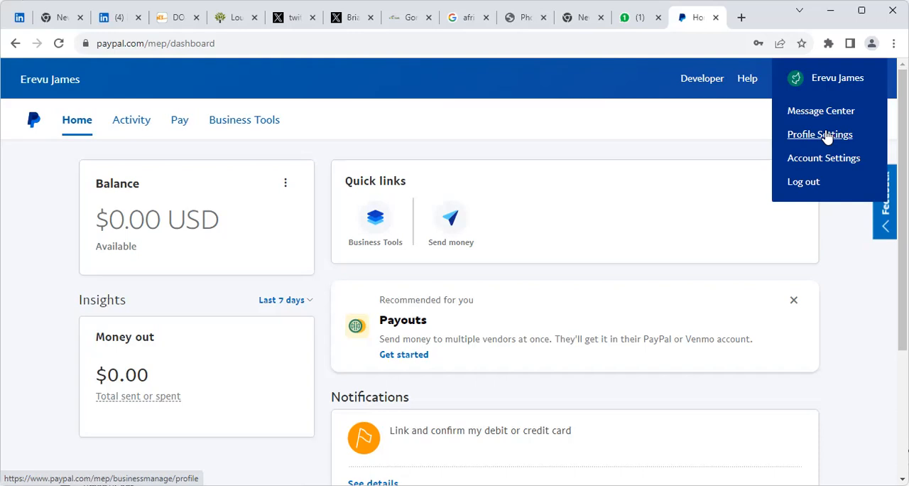
# Step: Choose Profile Settings so the Login and security page shows Account type: Business
pyautogui.click(819, 135)
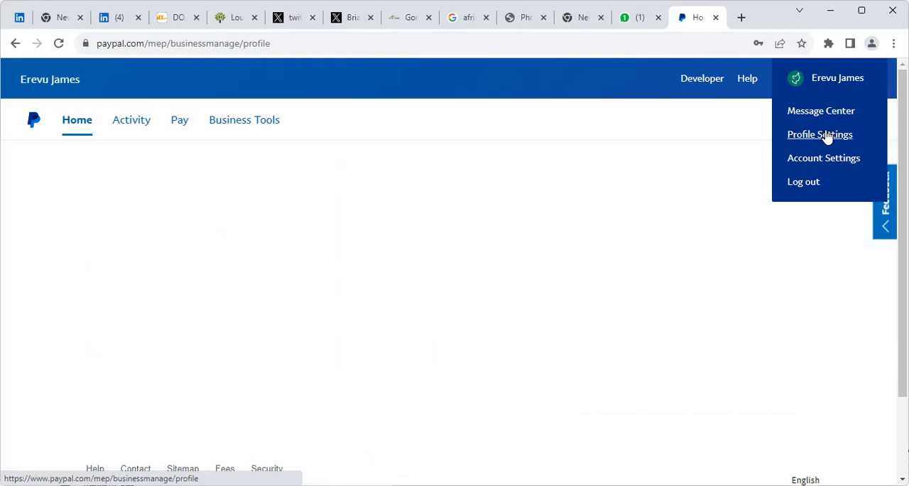
pyautogui.click(819, 135)
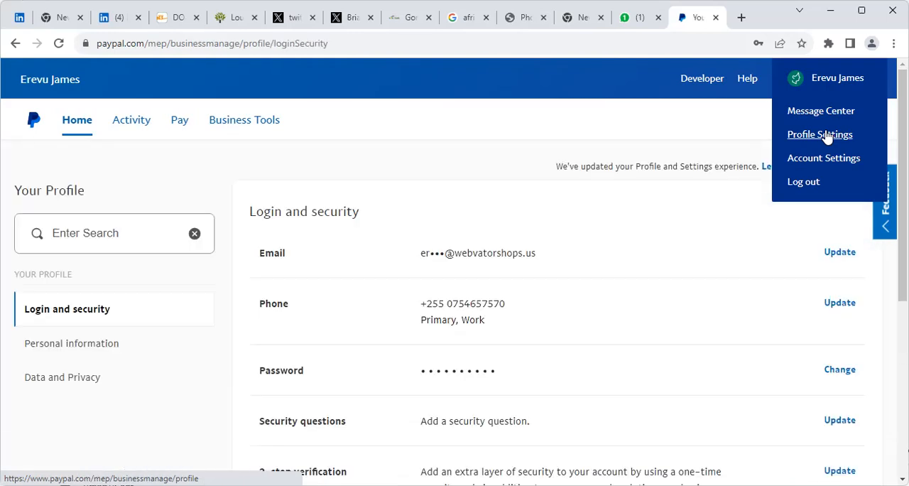
pyautogui.click(477, 139)
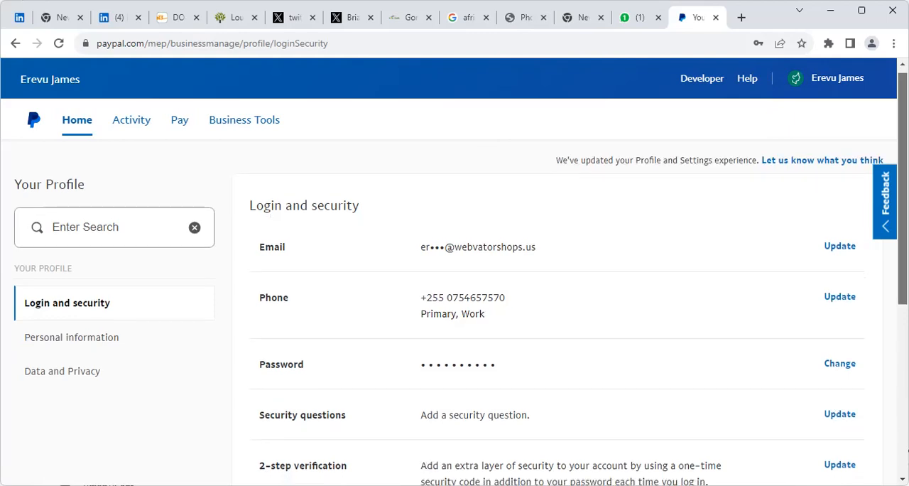
pyautogui.scroll(-3)
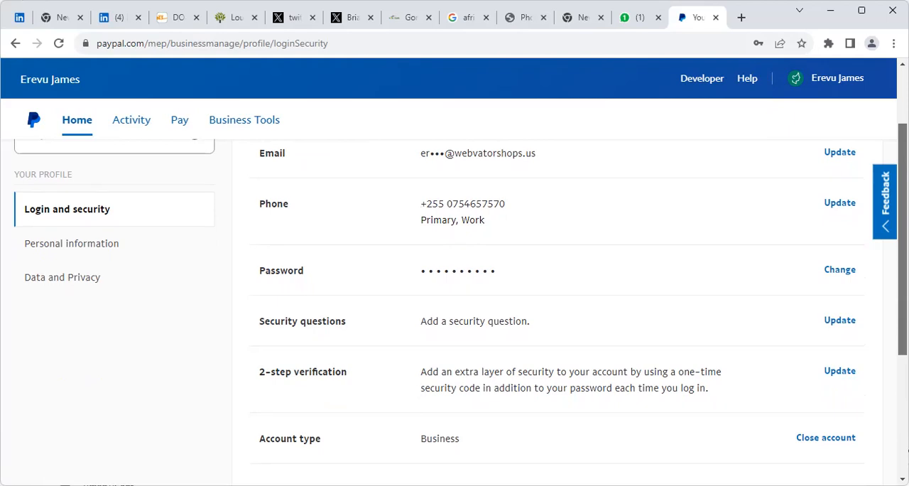
pyautogui.scroll(-3)
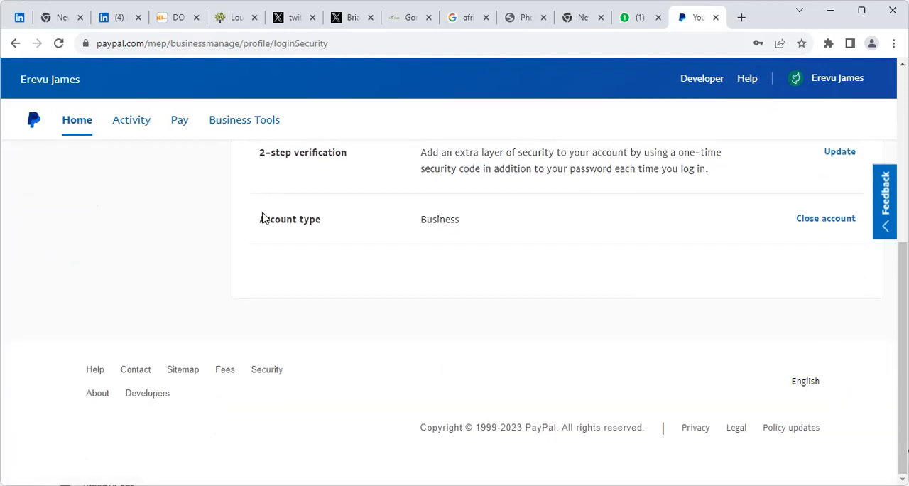
pyautogui.doubleClick(289, 218)
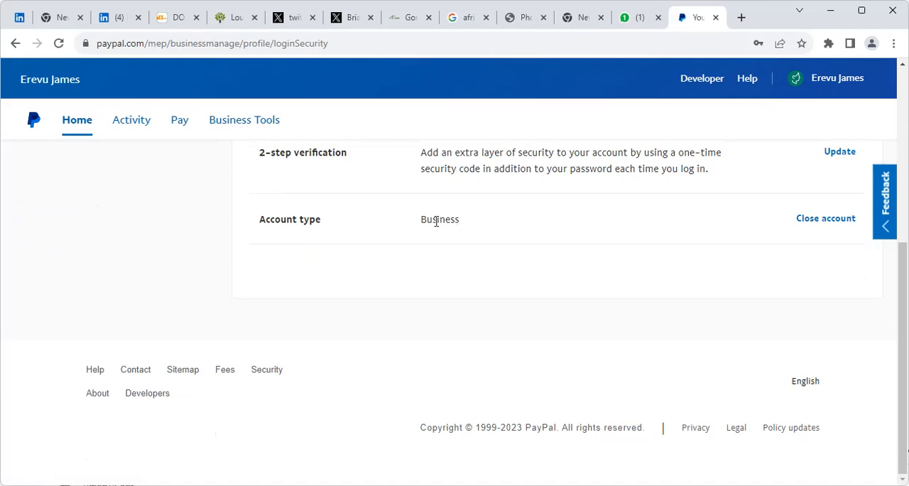
pyautogui.moveTo(461, 222)
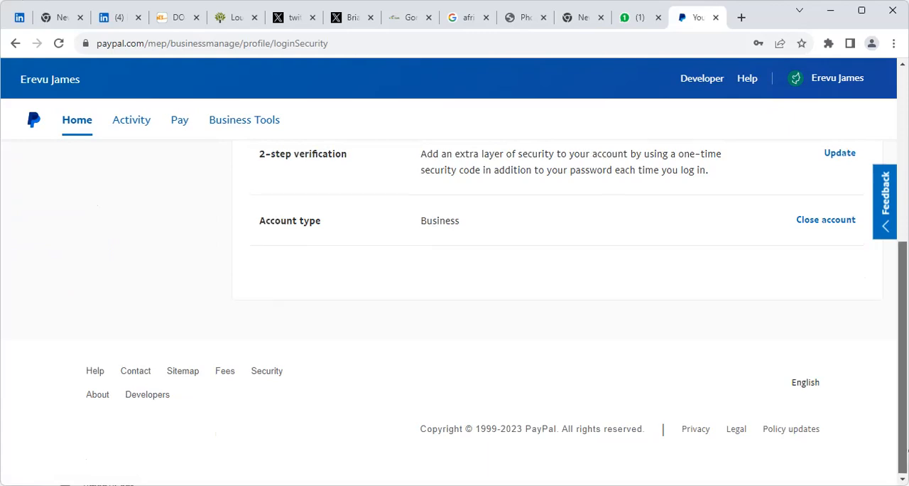
pyautogui.scroll(3)
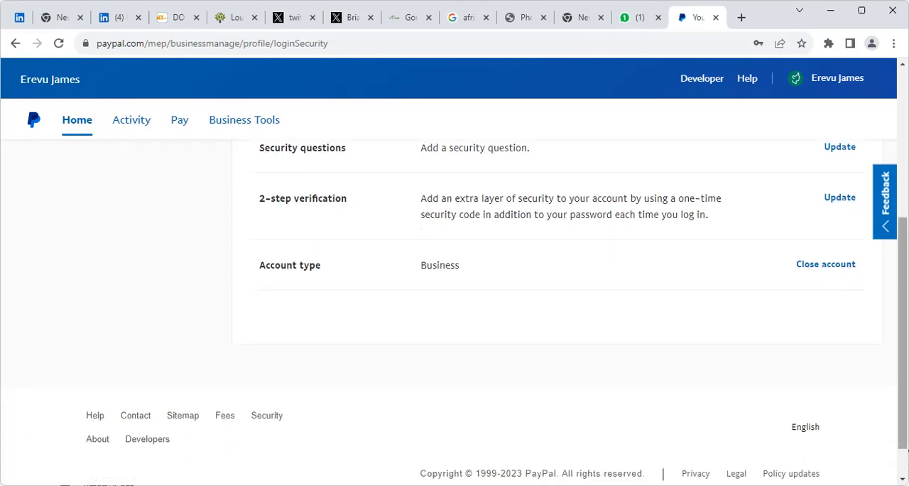
pyautogui.scroll(3)
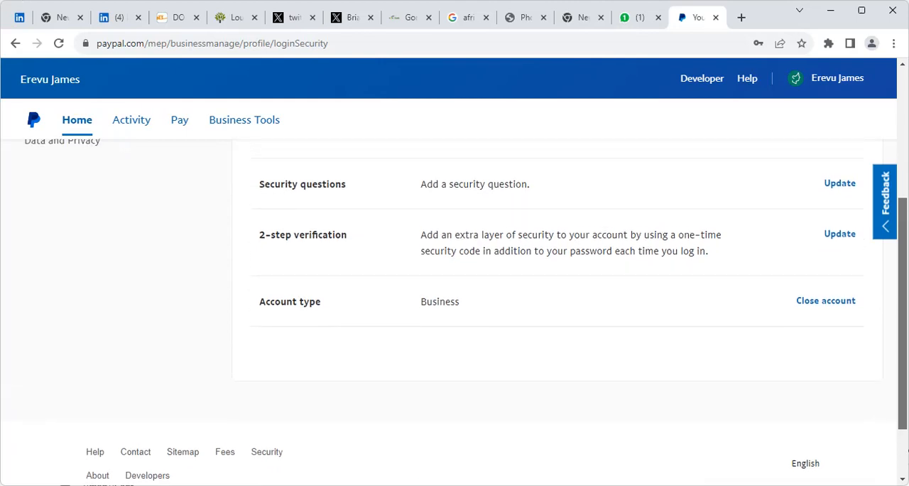
pyautogui.scroll(3)
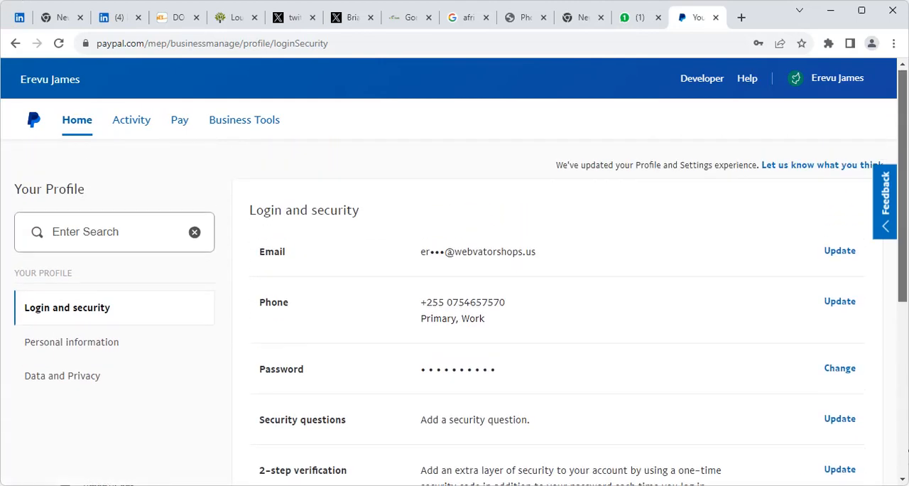
pyautogui.scroll(-3)
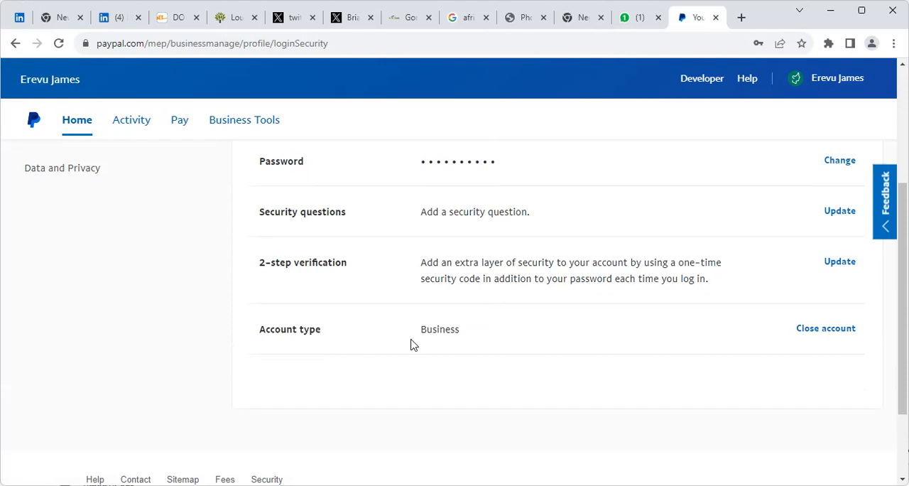
pyautogui.moveTo(563, 347)
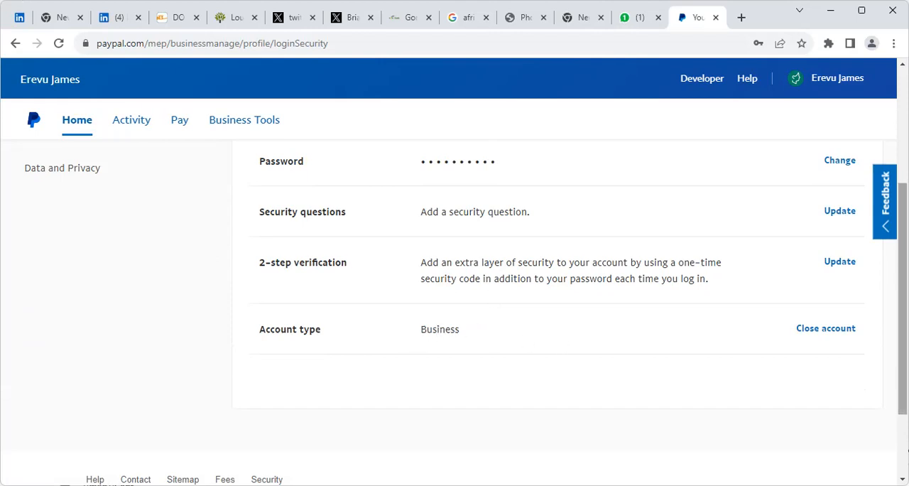
pyautogui.scroll(3)
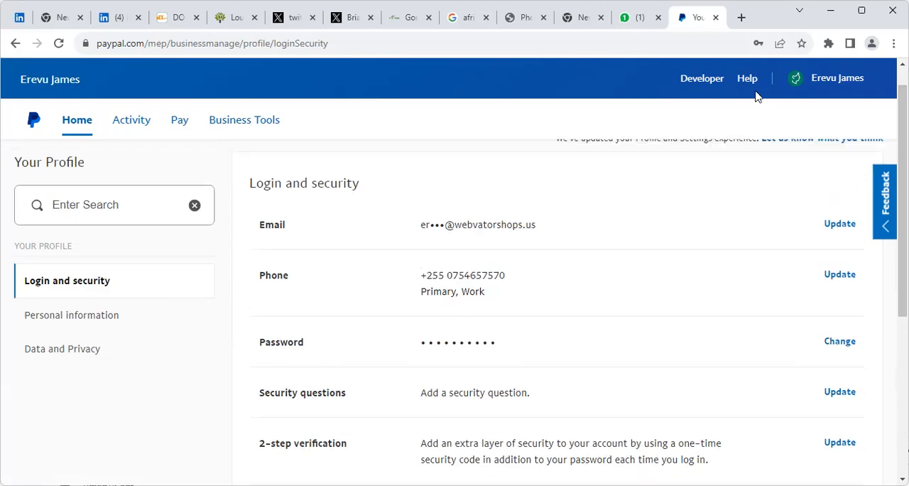
pyautogui.click(837, 78)
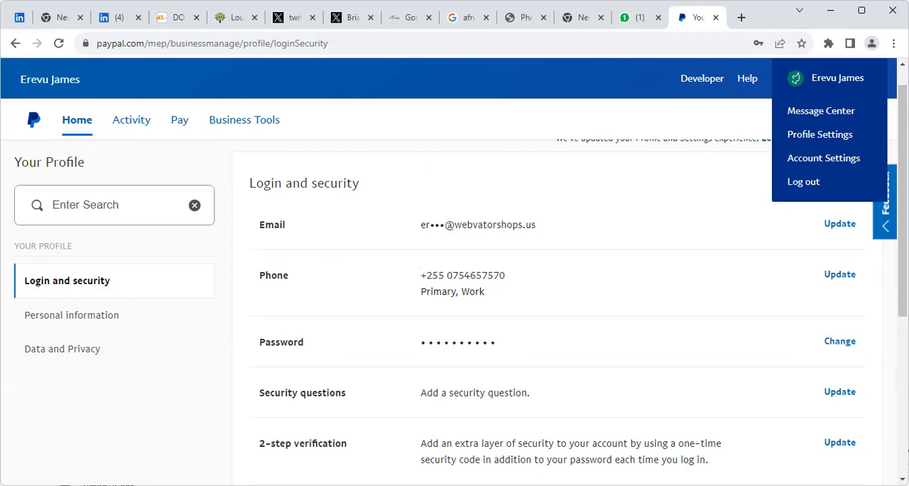
pyautogui.scroll(-3)
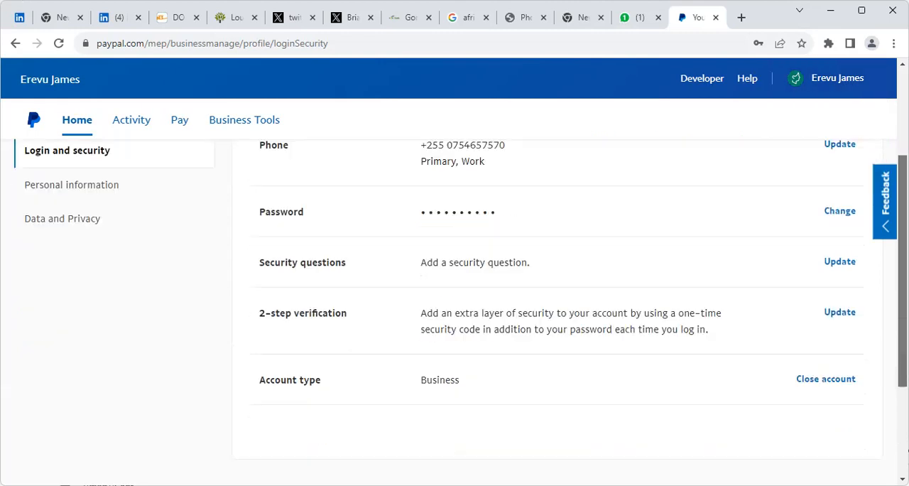
pyautogui.scroll(3)
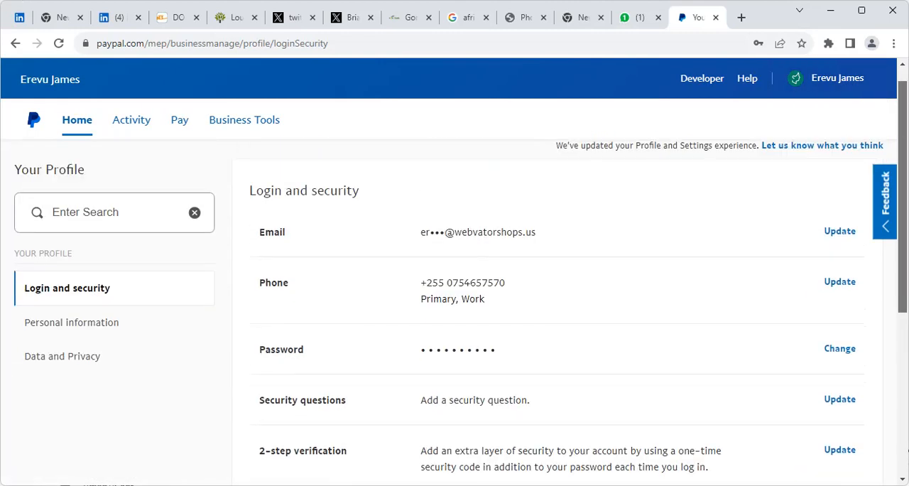
pyautogui.scroll(-3)
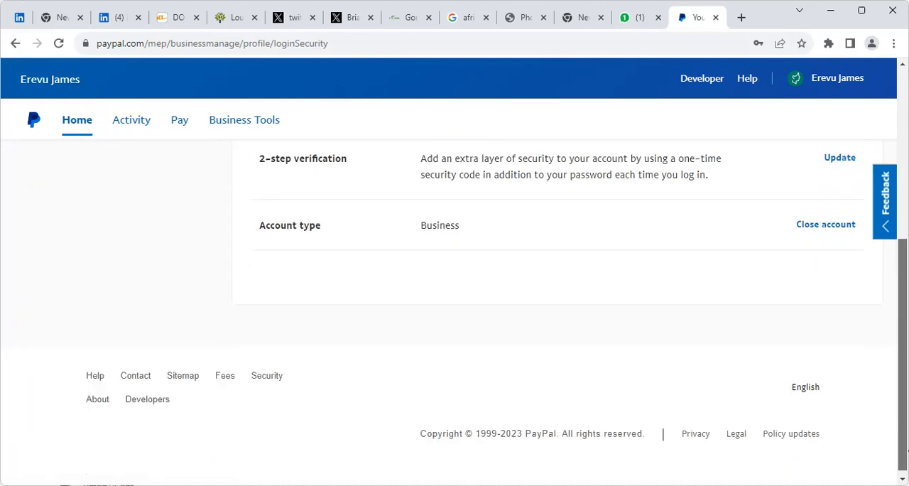
pyautogui.scroll(3)
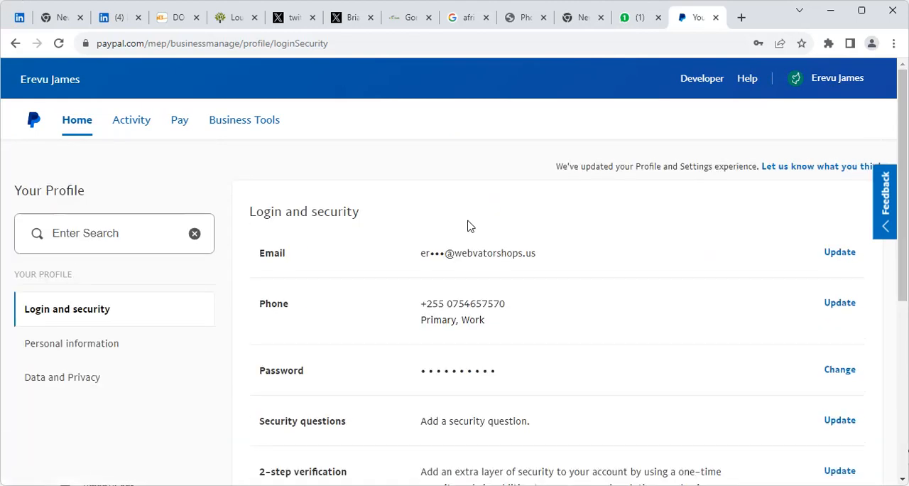
pyautogui.click(836, 78)
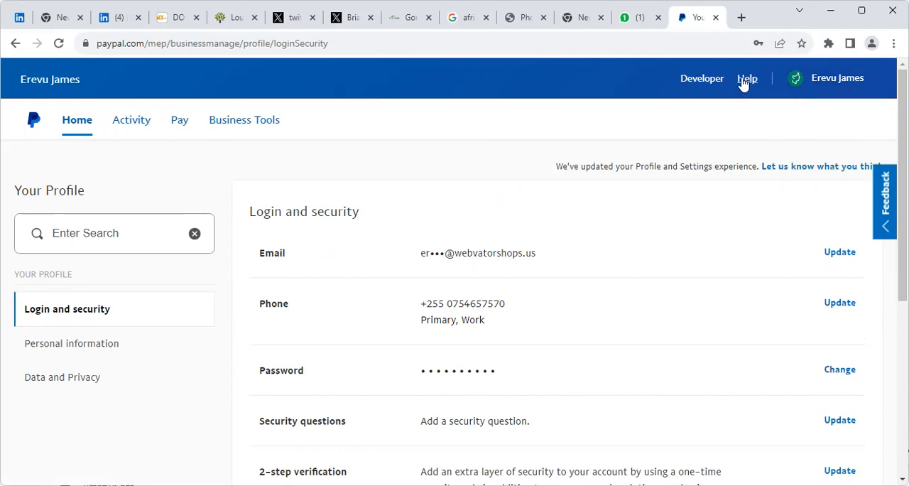
pyautogui.moveTo(747, 78)
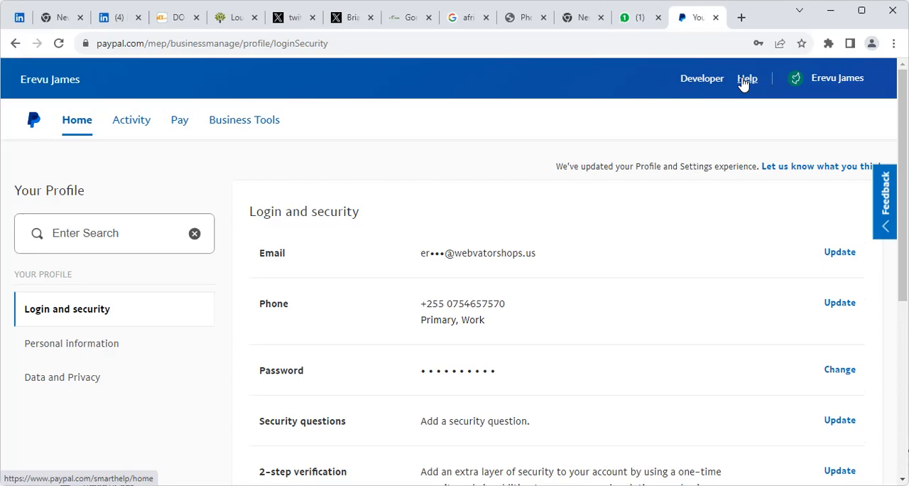
pyautogui.moveTo(820, 97)
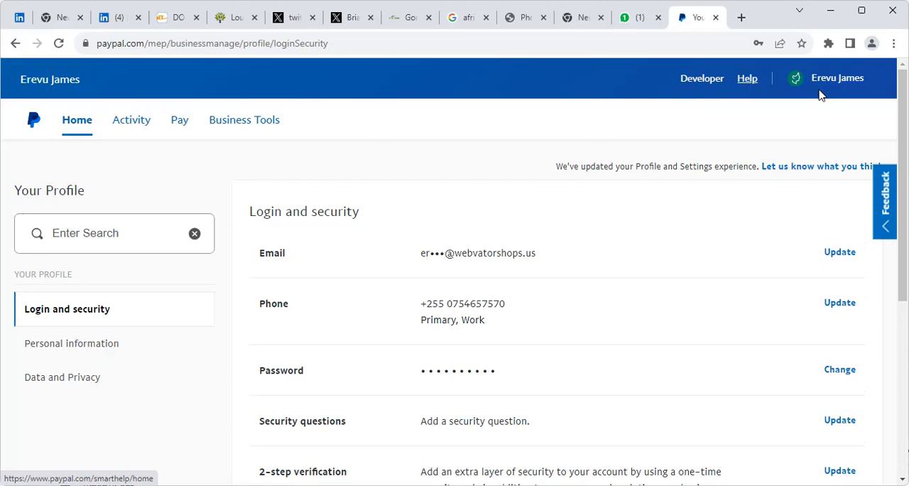
# Step: Choose Message Center from the profile name menu so its page loads
pyautogui.click(837, 77)
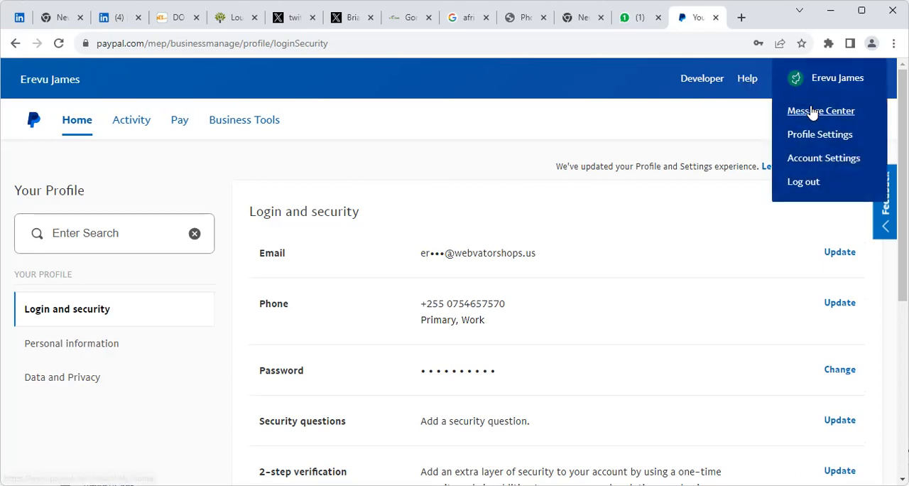
pyautogui.click(821, 110)
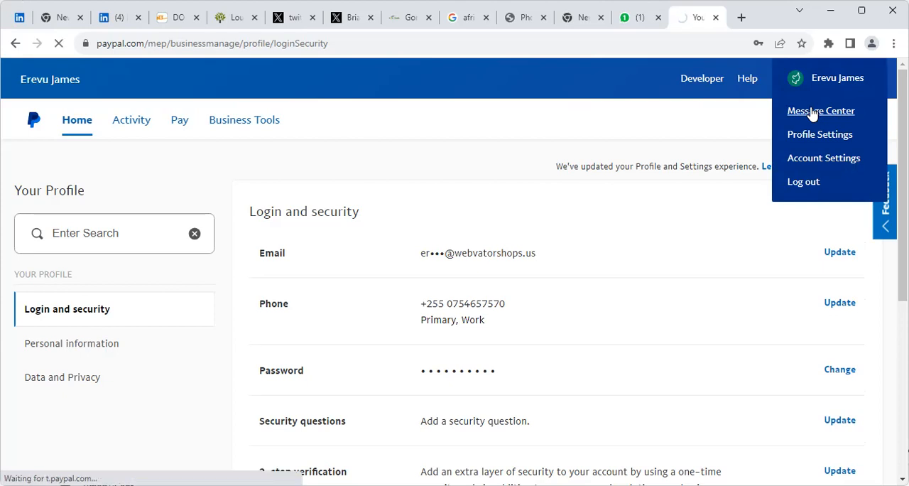
pyautogui.click(821, 110)
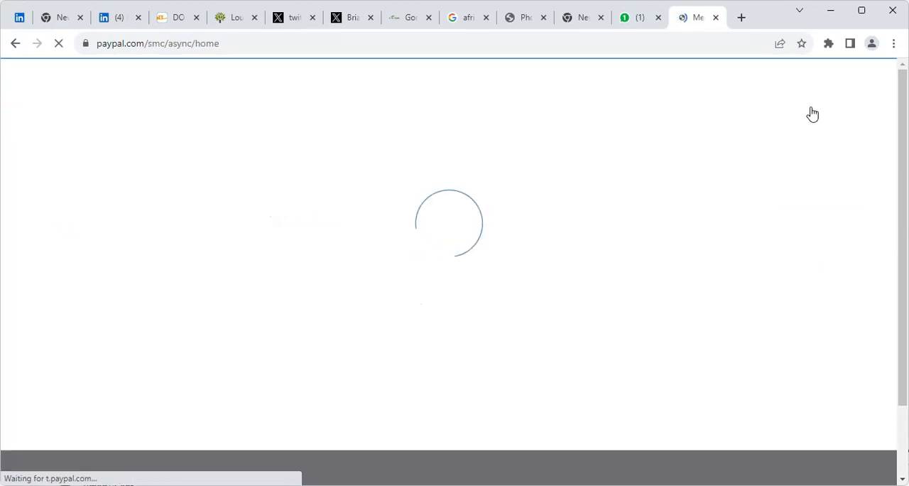